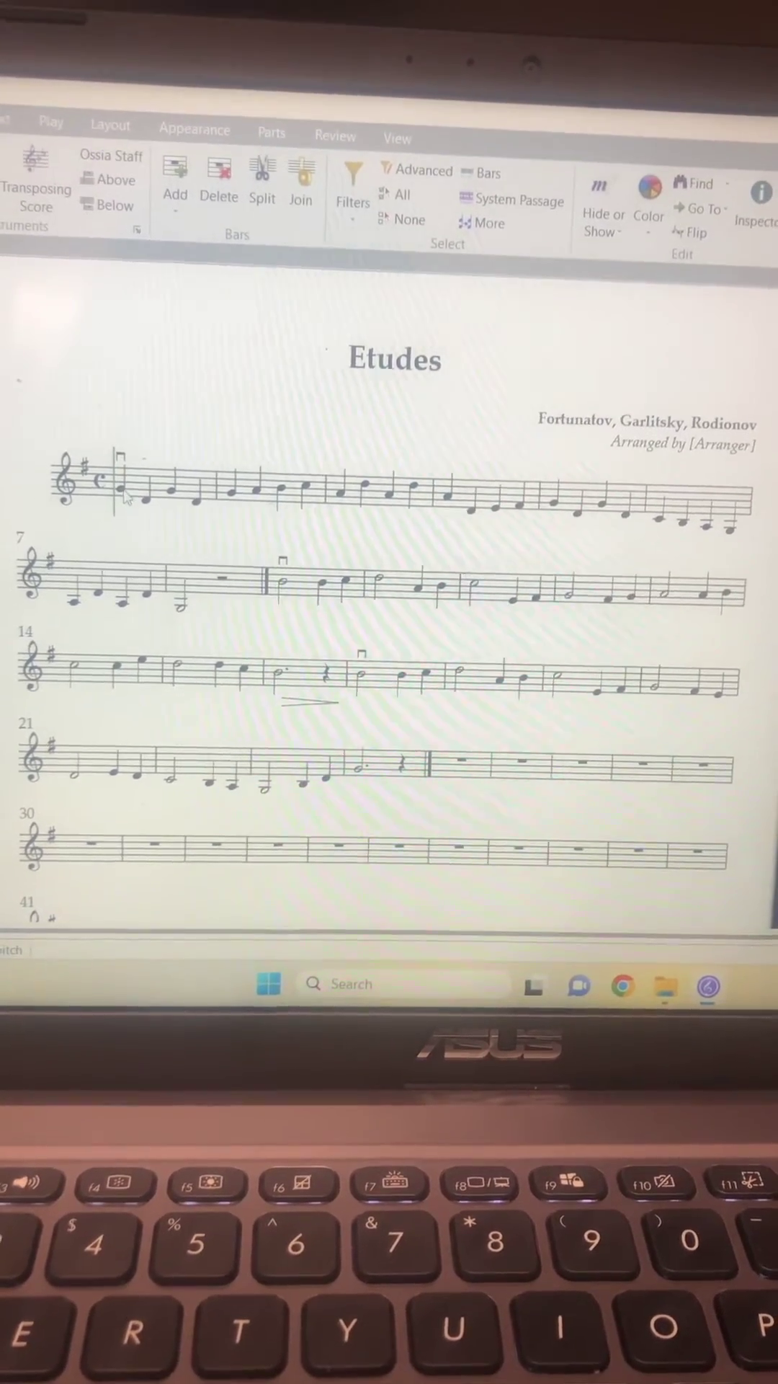
Select the first note of bar 1 and show the Text ribbon tools for fingering.
left_click(101, 511)
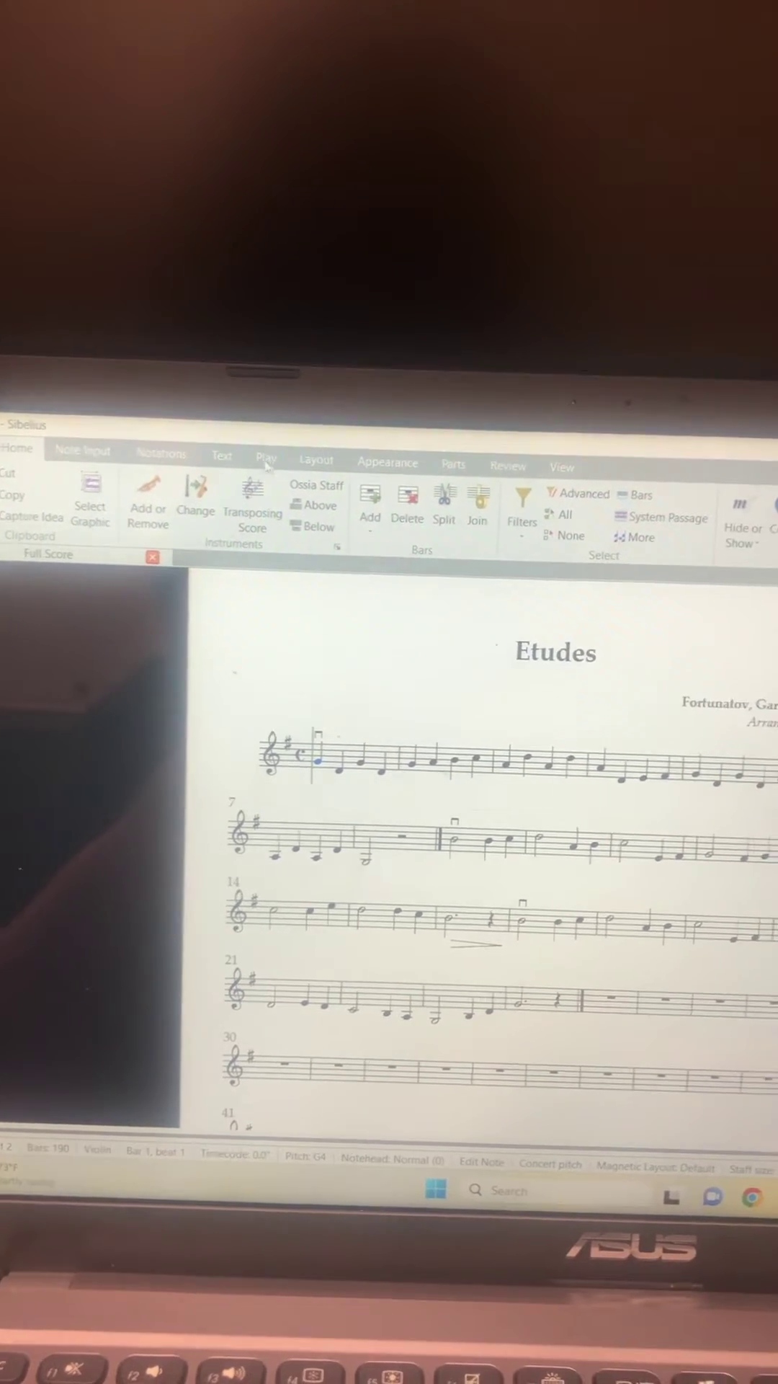
left_click(222, 456)
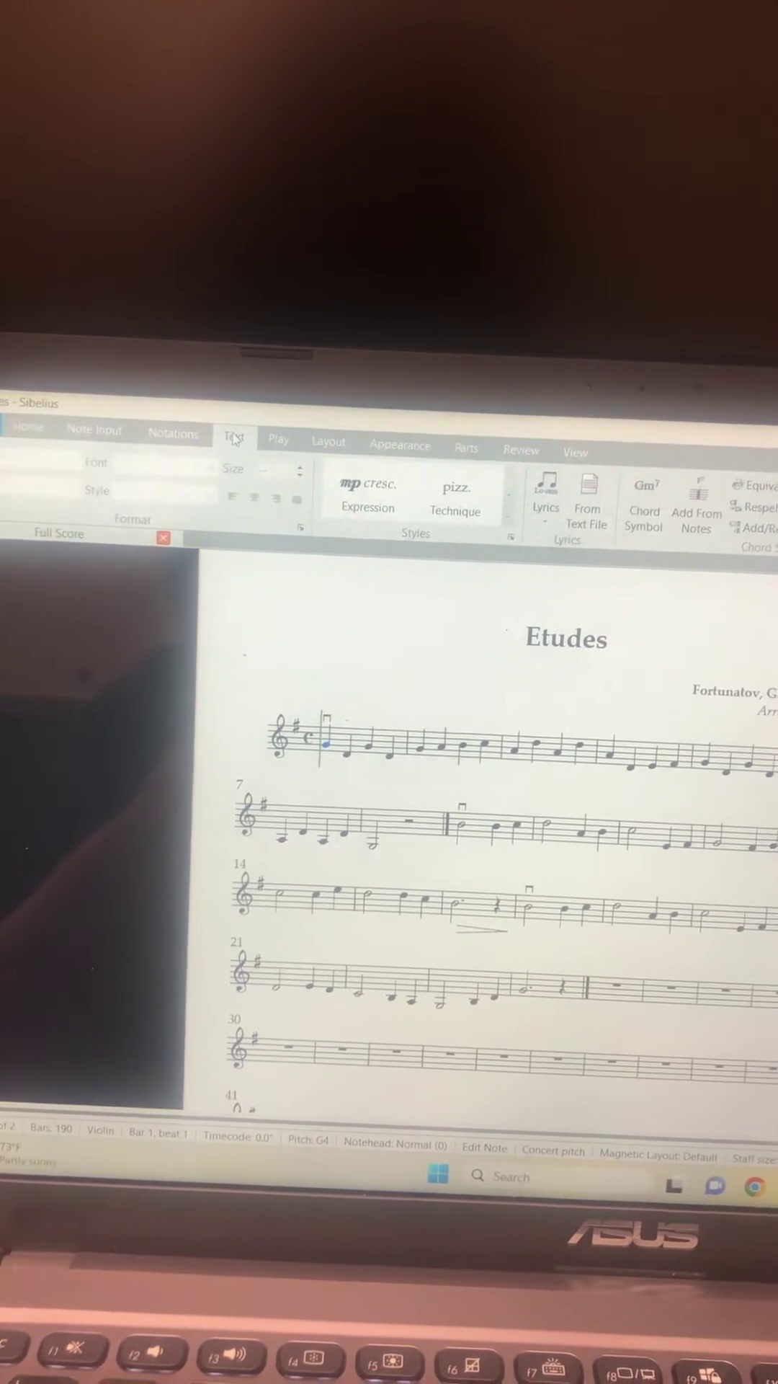